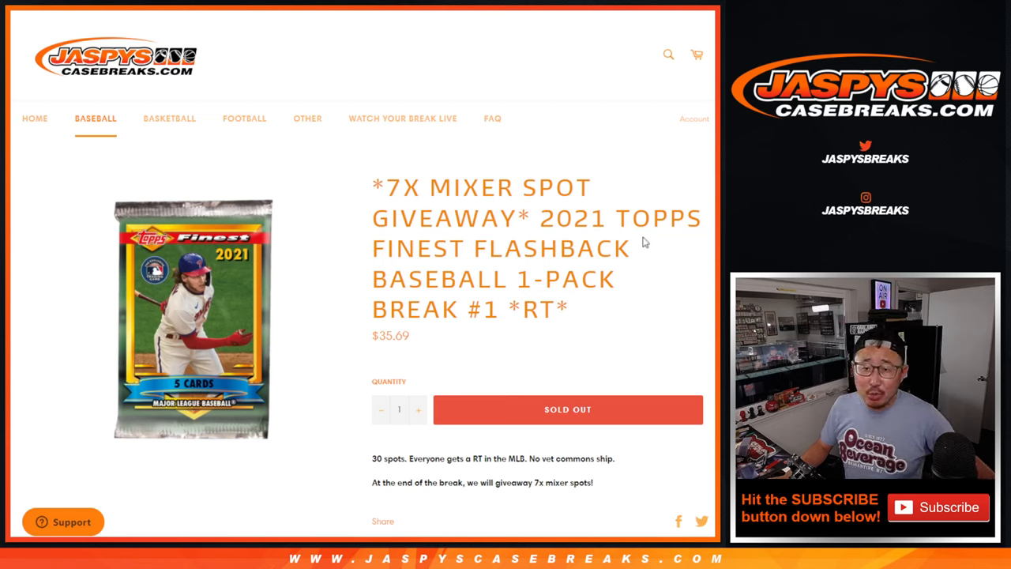
mouse_move(536, 270)
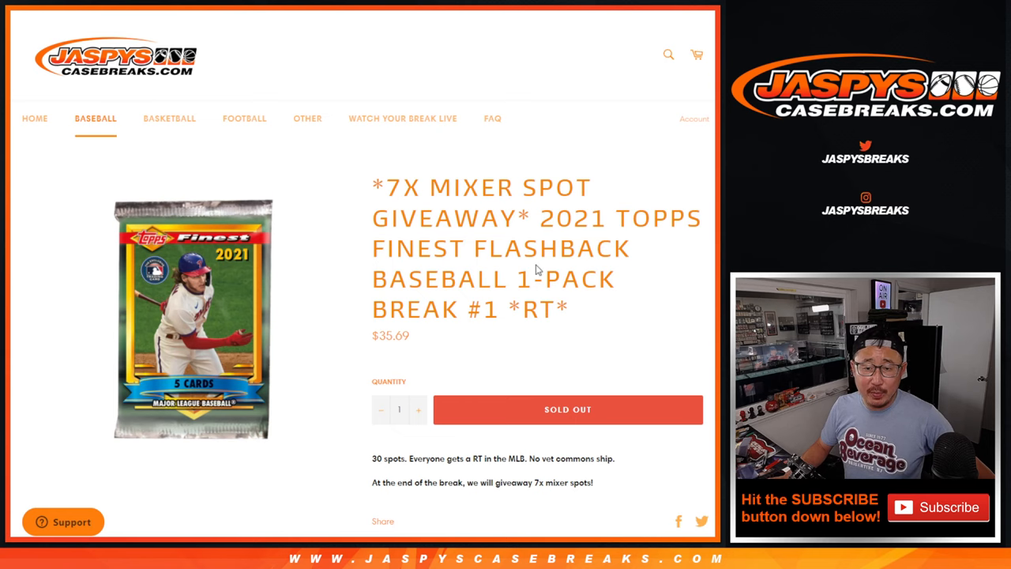
mouse_move(619, 298)
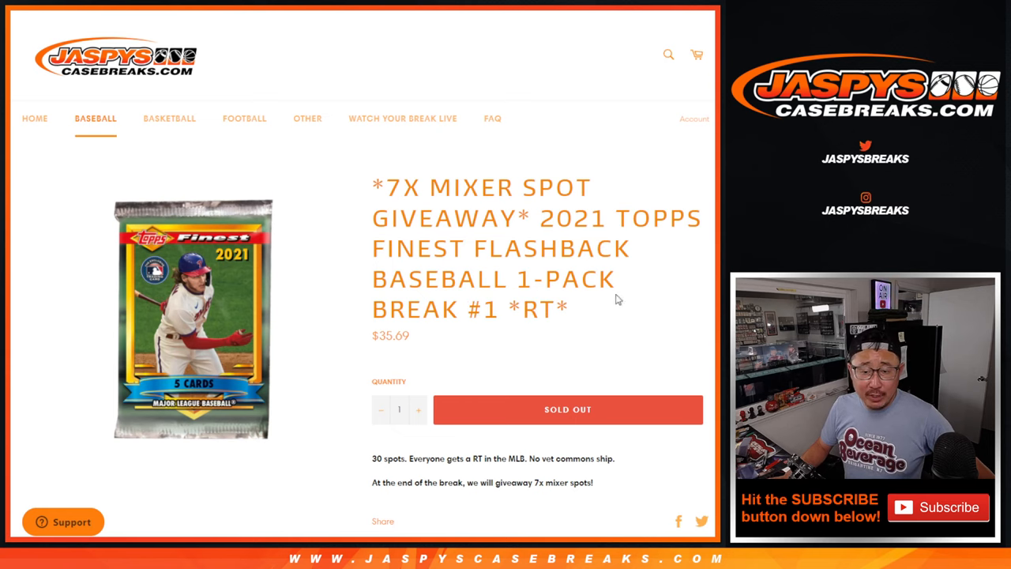
Scroll down the giveaway break product page to review the listing.
scroll(down, 3)
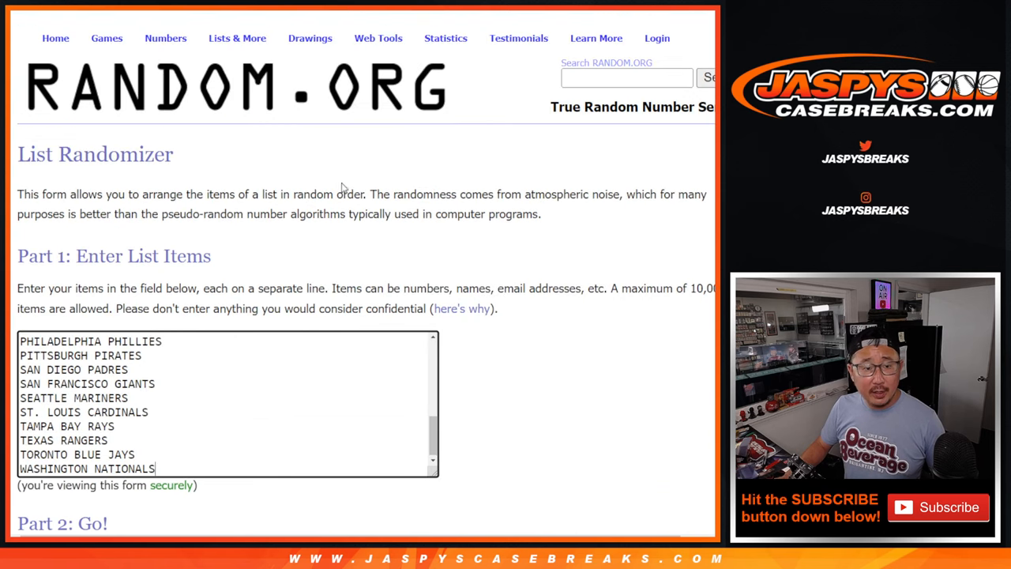
click(165, 38)
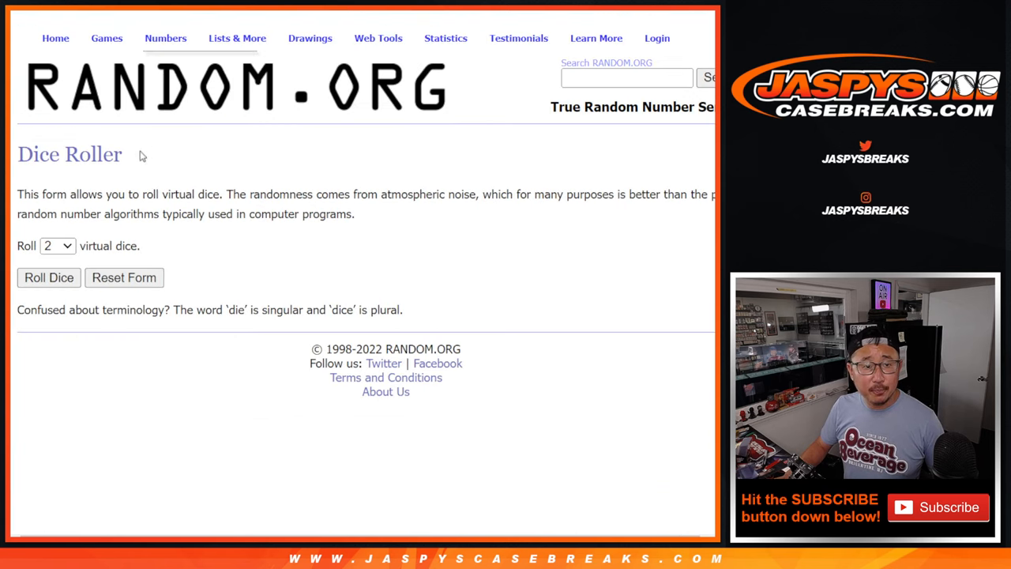
click(48, 278)
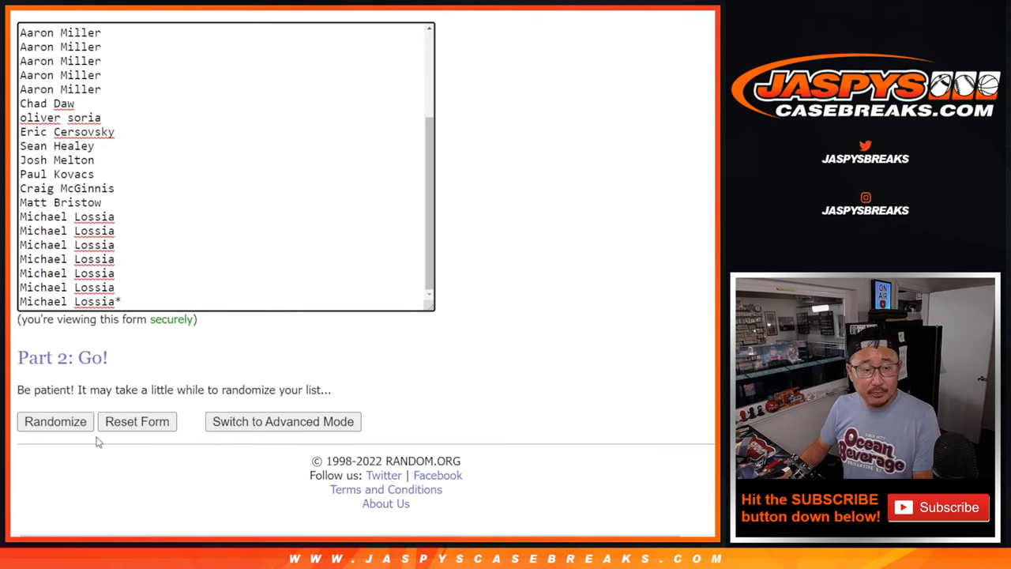
click(53, 421)
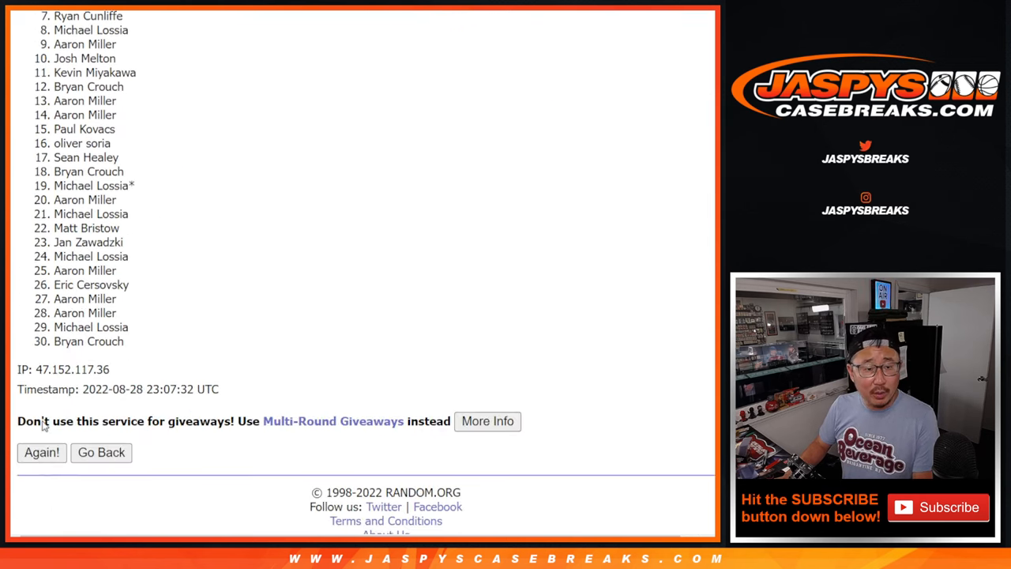
click(42, 452)
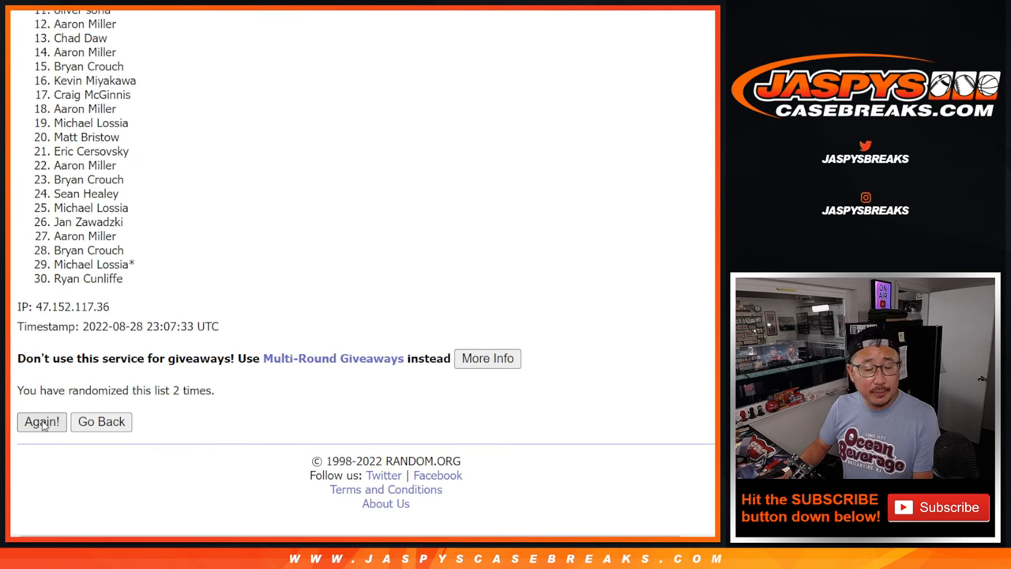
click(41, 420)
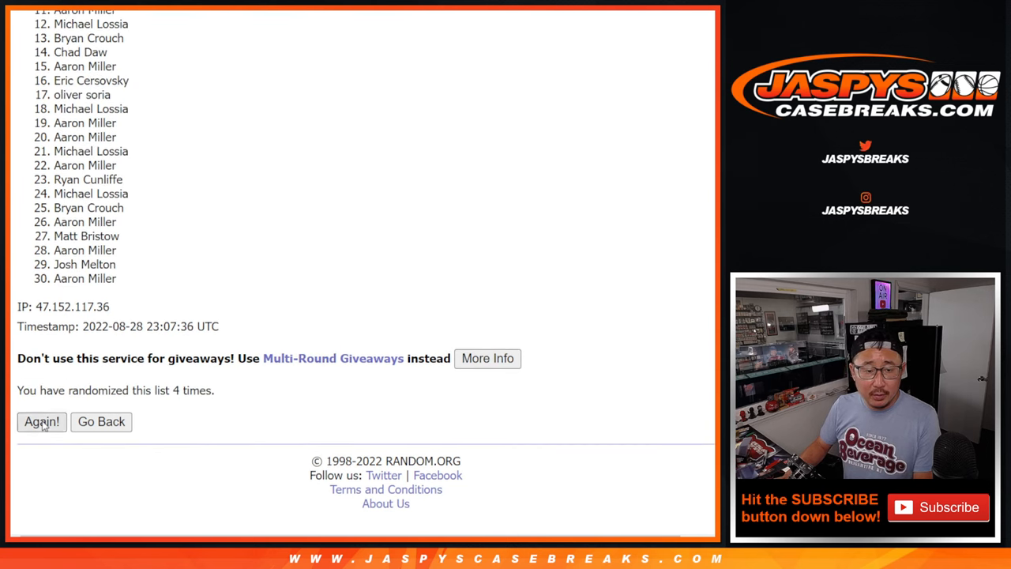
click(41, 420)
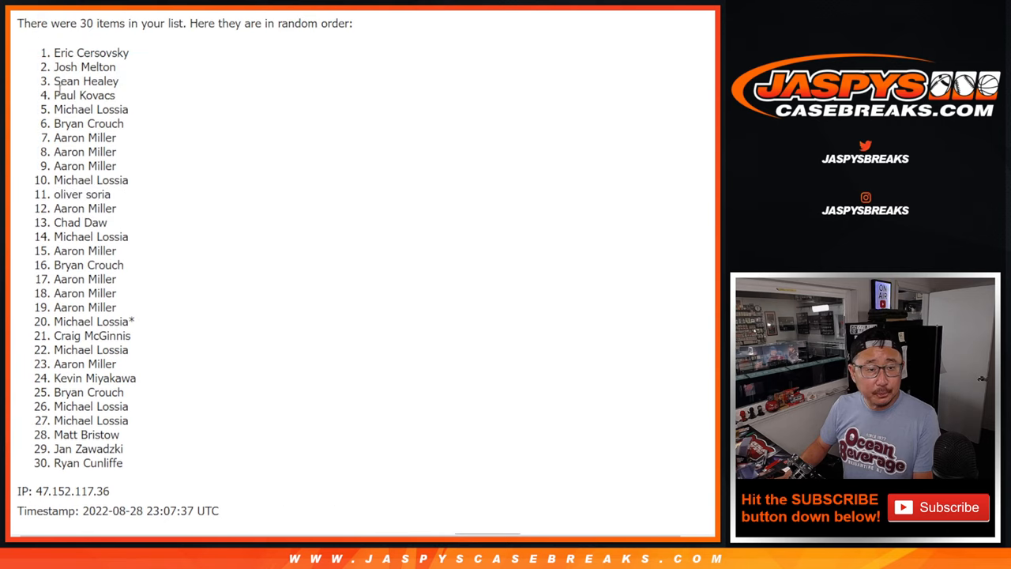
scroll(down, 3)
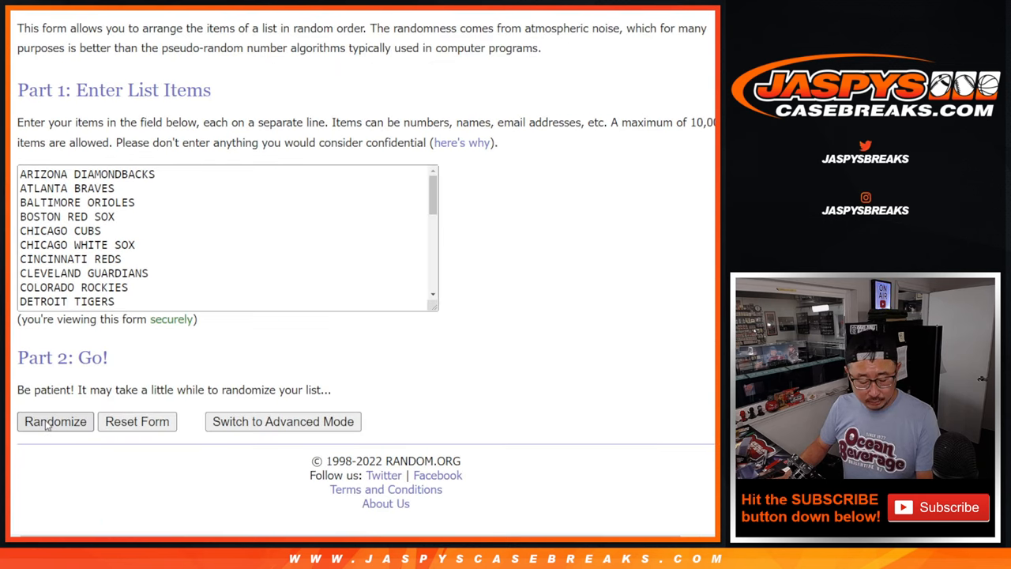
Shuffle the 30-team MLB list three times into a new random order.
click(55, 420)
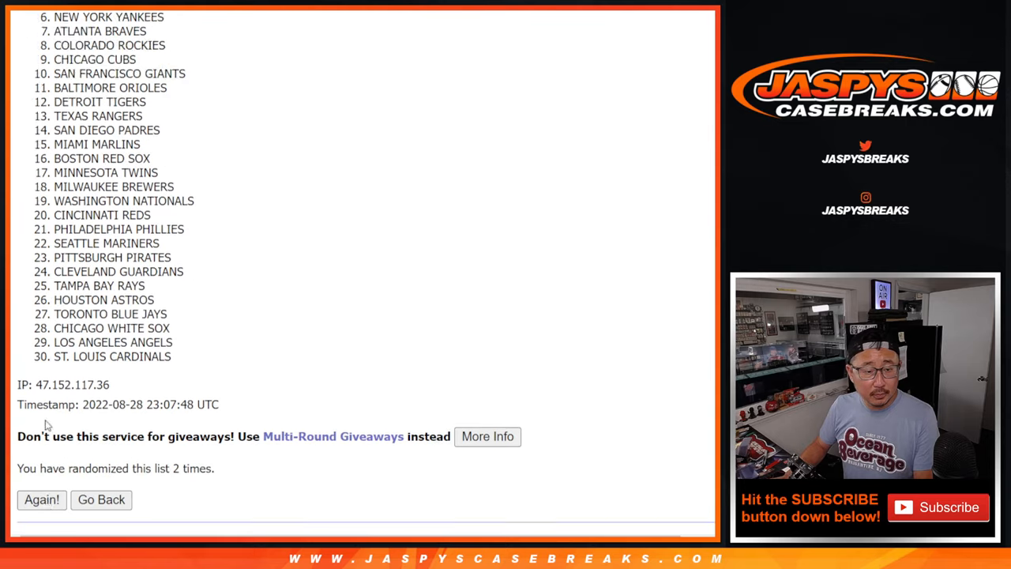
click(41, 500)
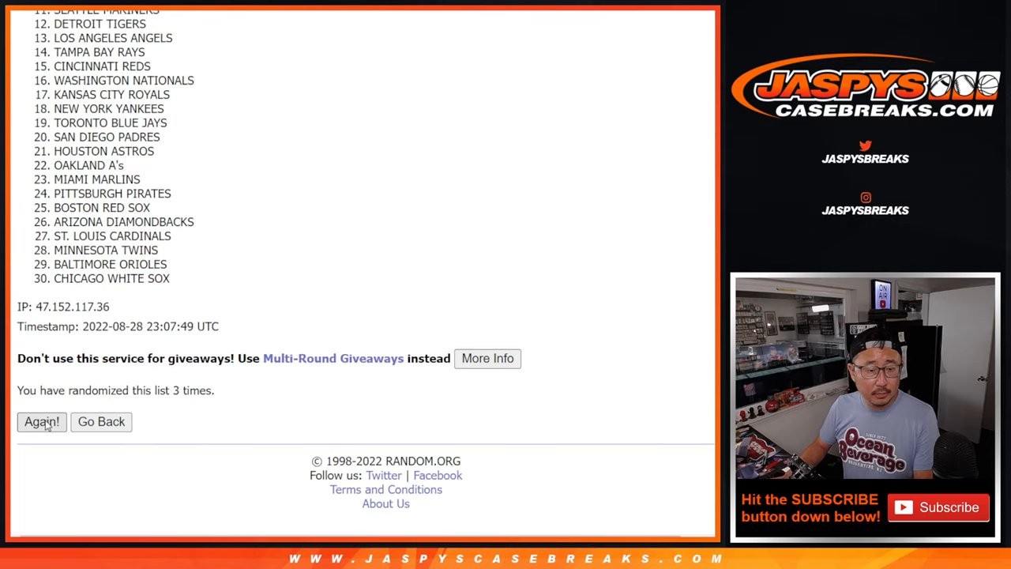
click(41, 421)
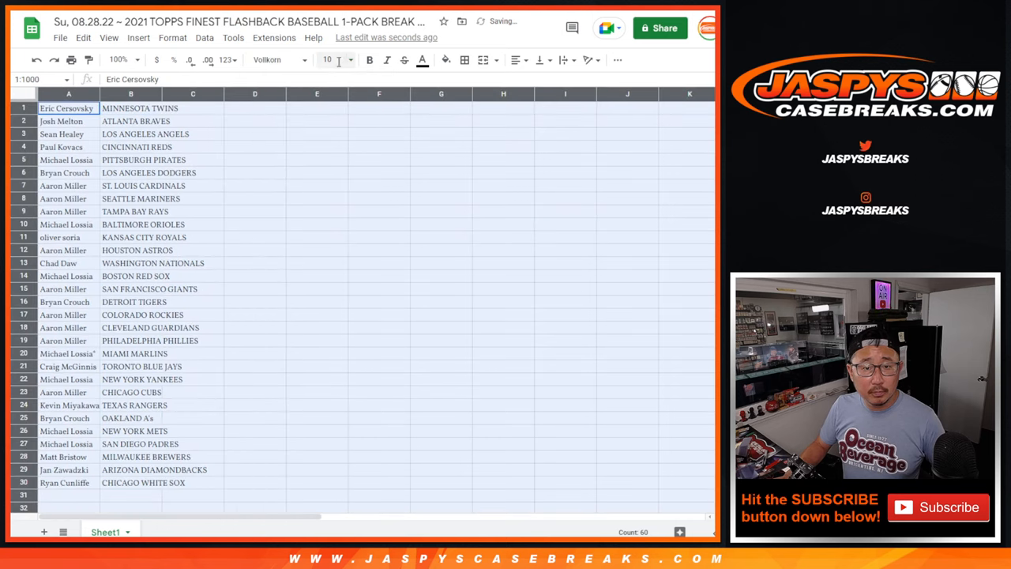
Enlarge the sheet zoom and sort the name–team pairs A→Z by column B, then start printing.
click(117, 60)
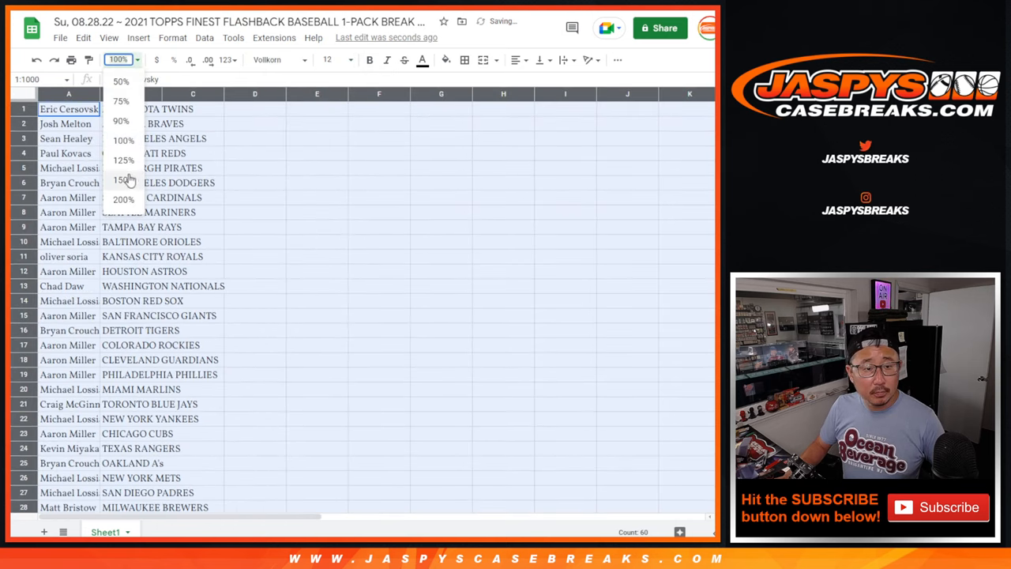
click(120, 180)
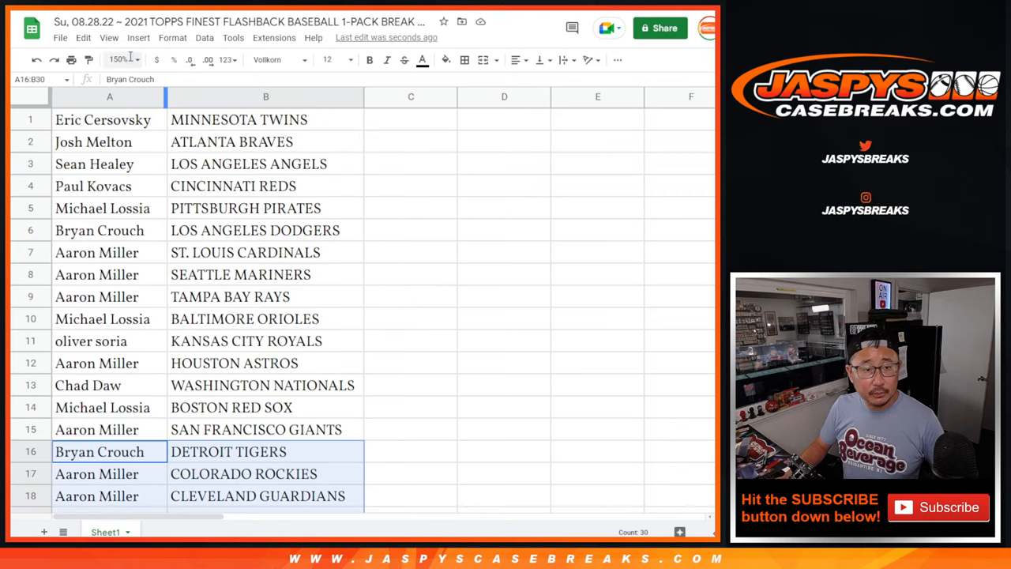
click(120, 60)
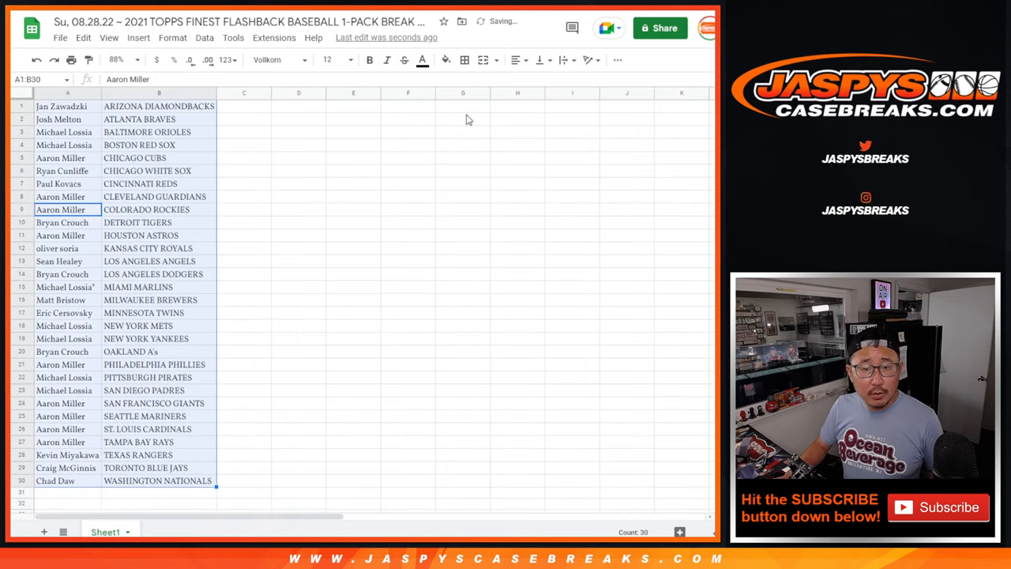
click(464, 60)
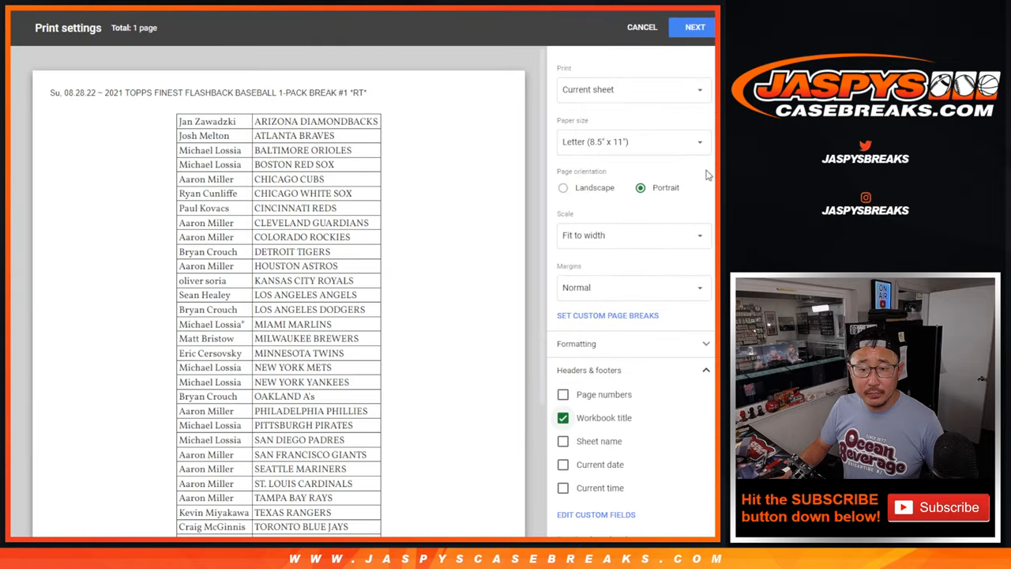
Continue printing the team-sorted pairing sheet.
click(642, 27)
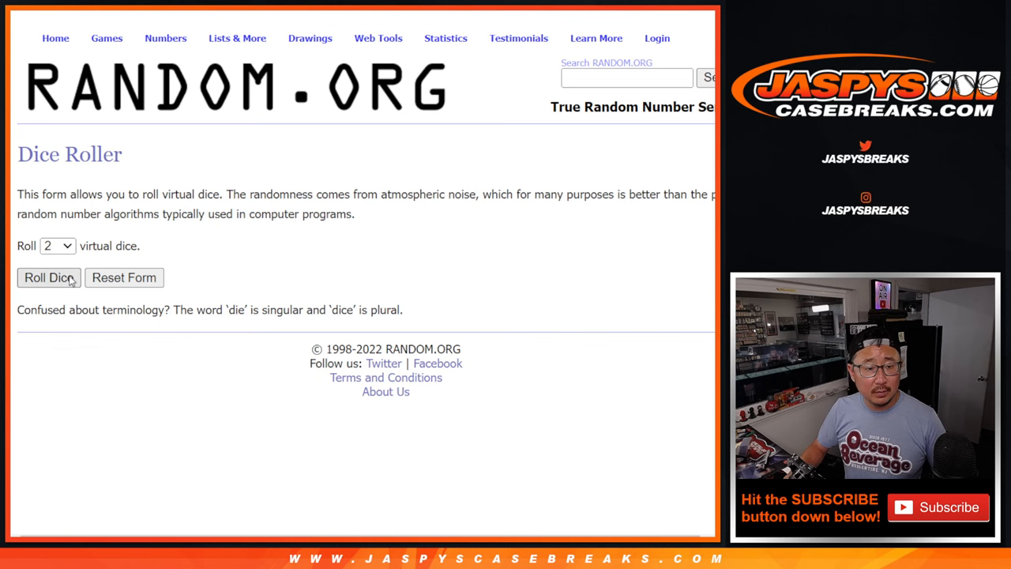
click(48, 278)
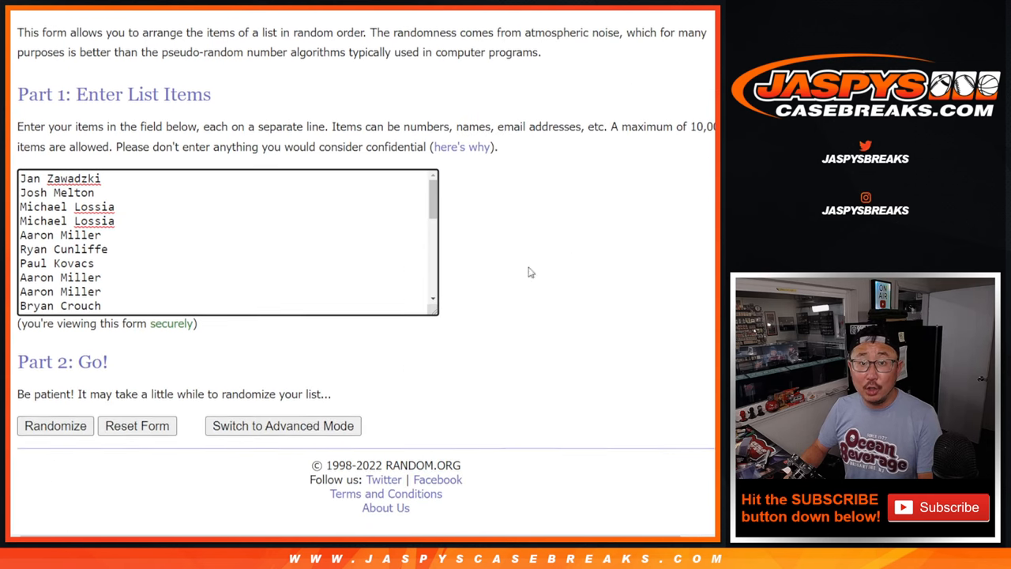
click(54, 427)
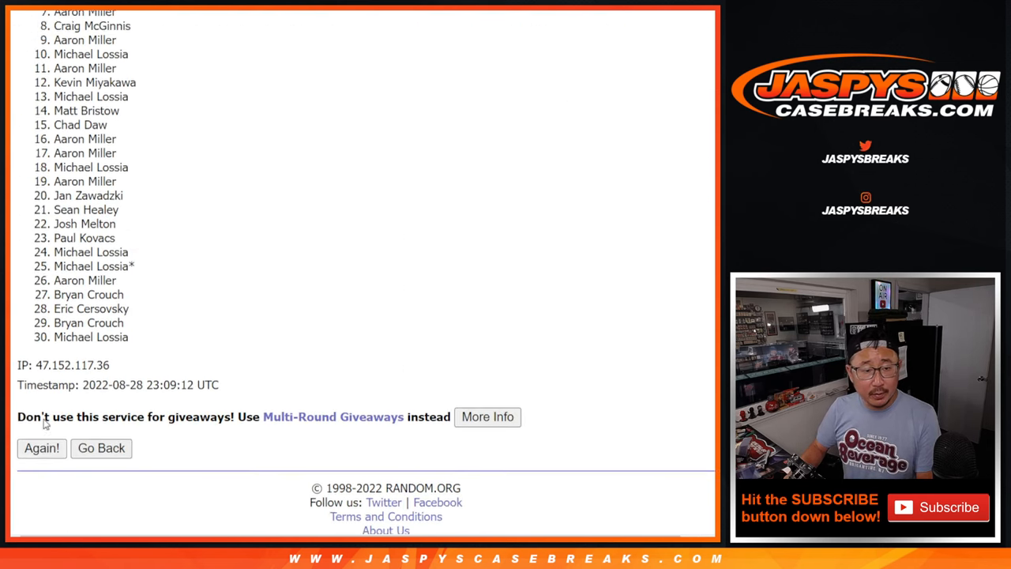
click(41, 447)
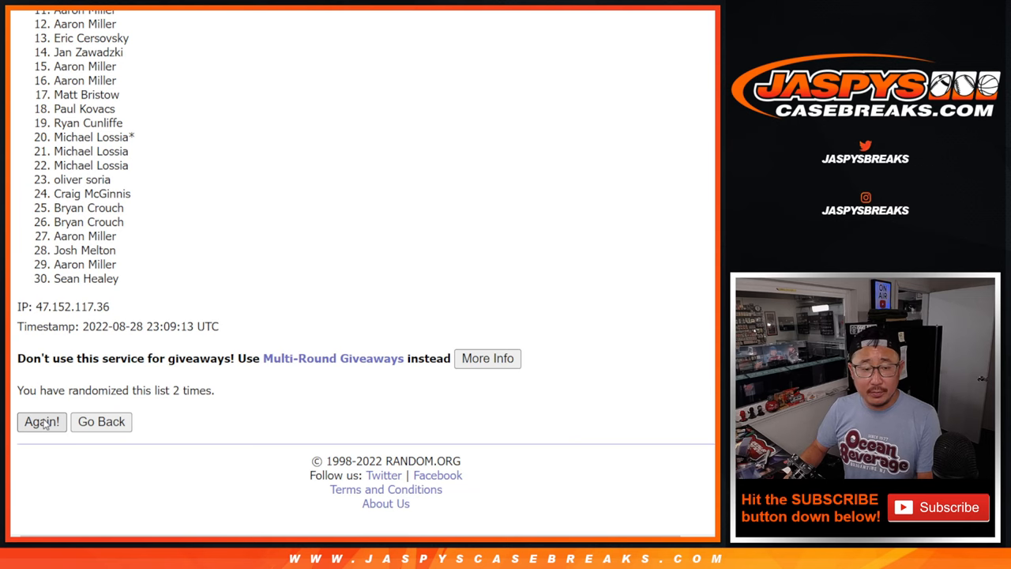
click(41, 421)
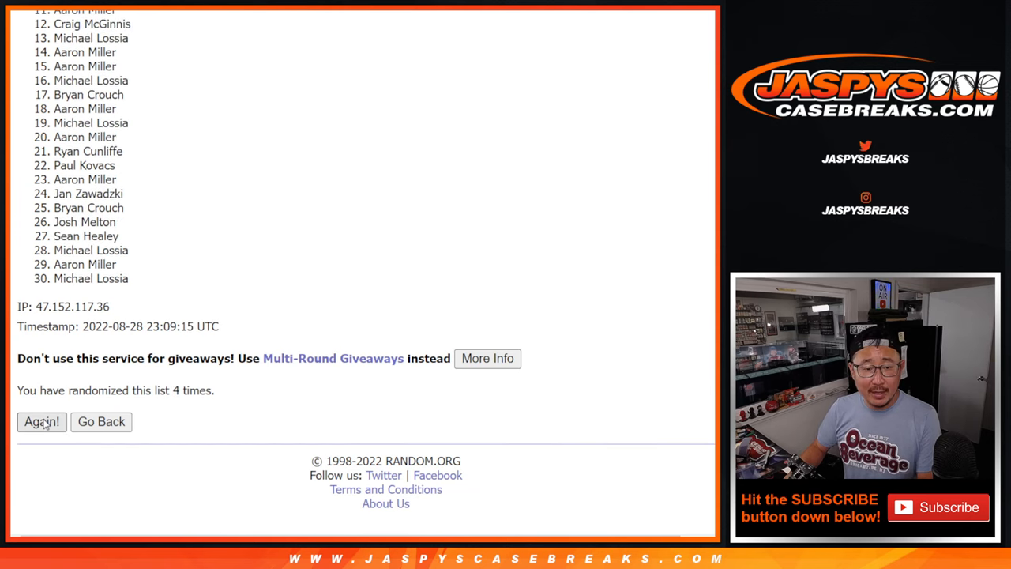
click(41, 420)
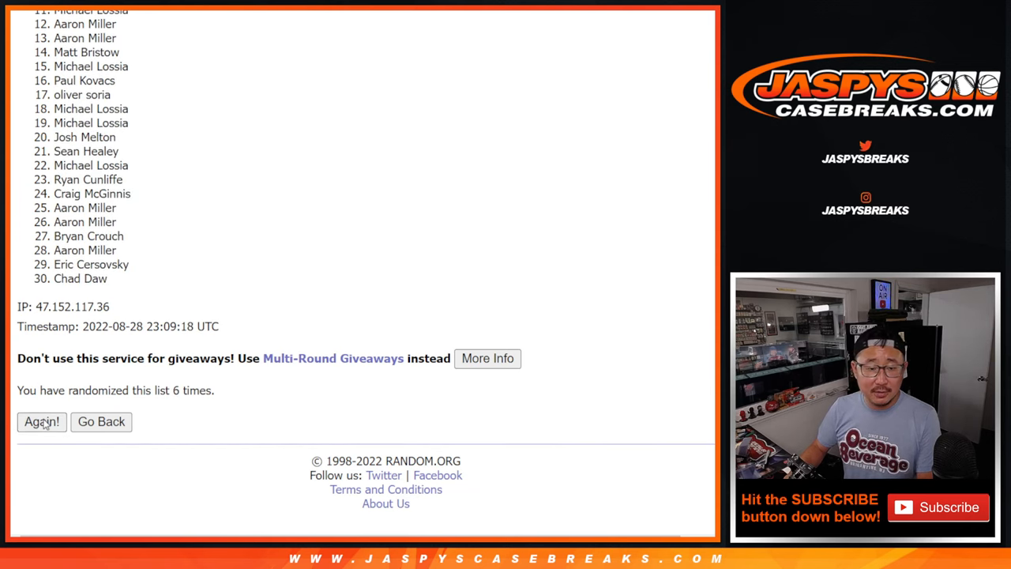
click(41, 421)
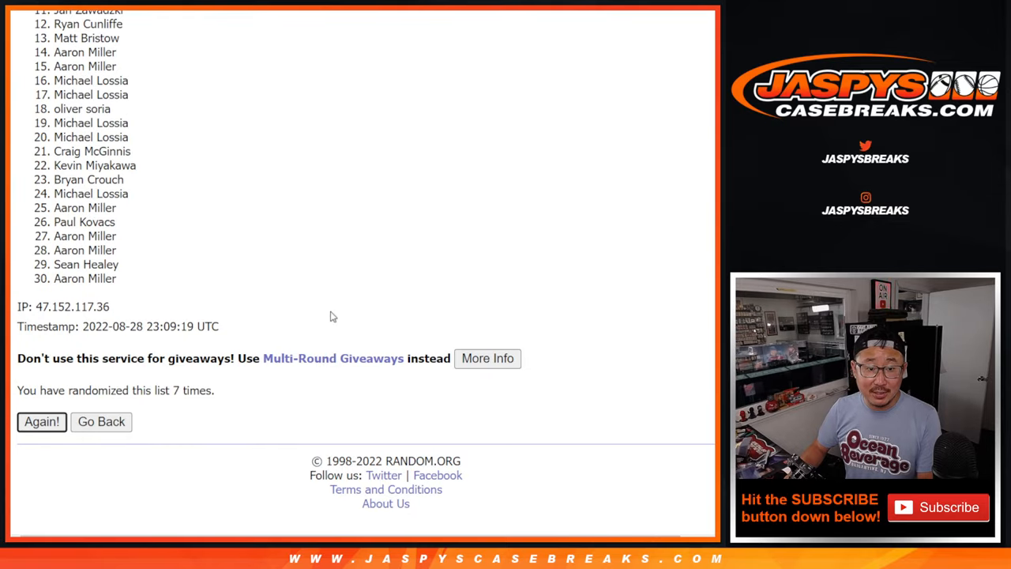
click(41, 420)
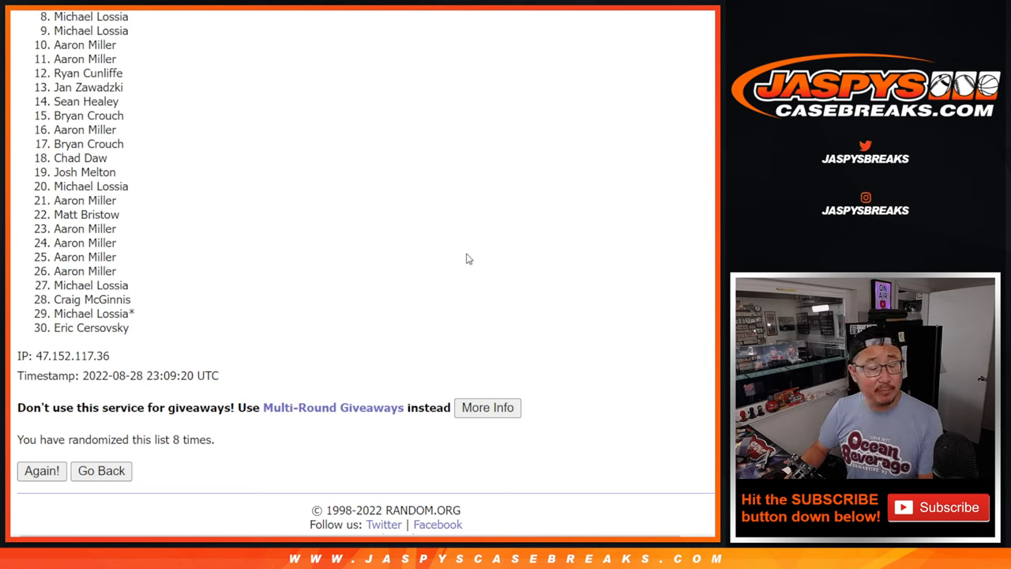
mouse_move(613, 240)
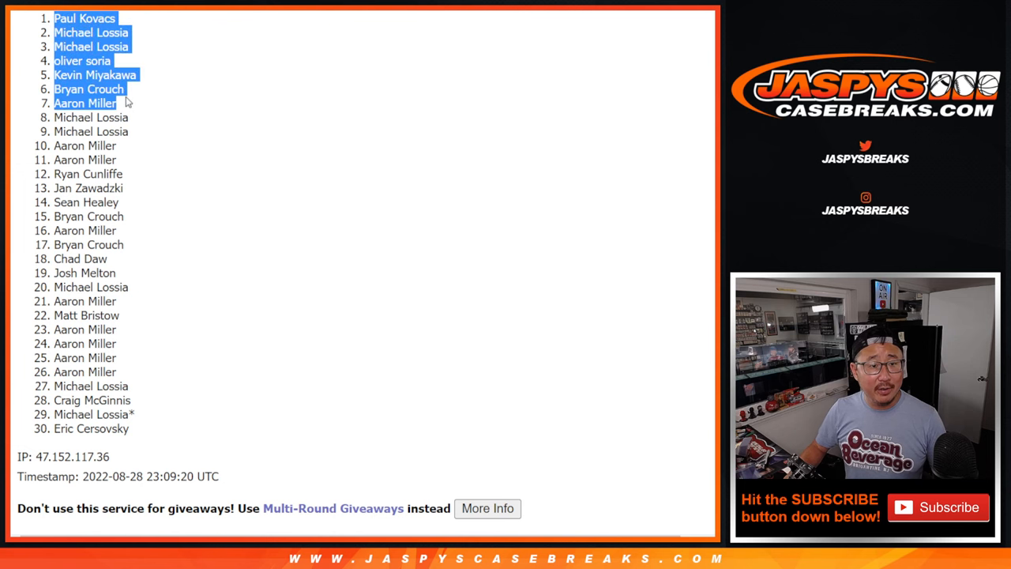
mouse_move(443, 196)
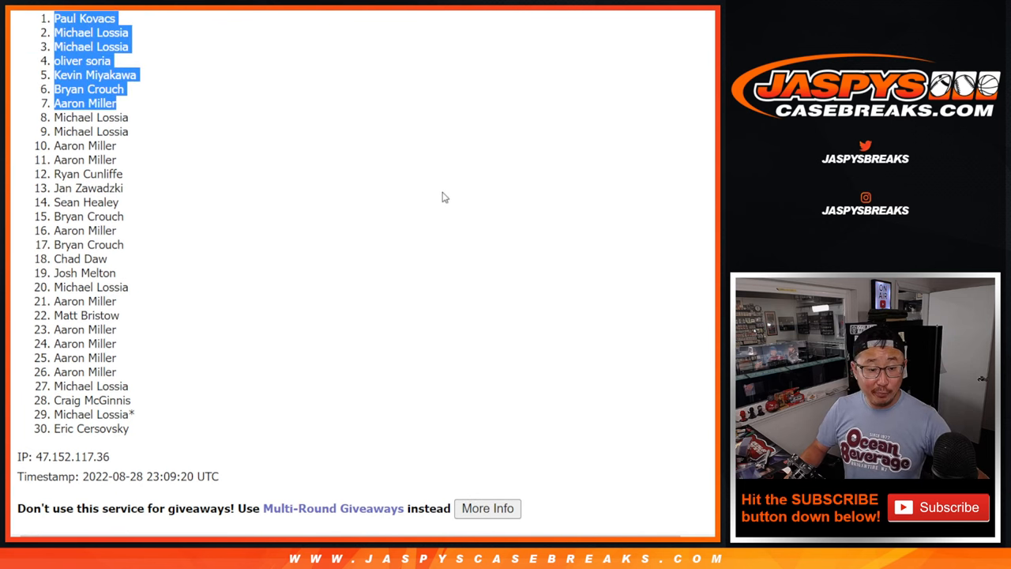